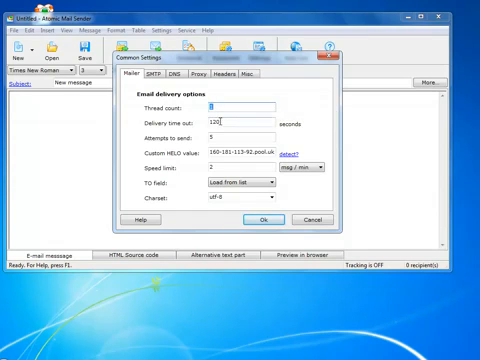
mouse_move(230, 124)
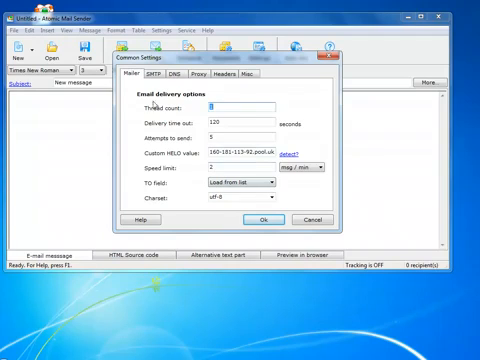
Review the Sender method and edit the external SMTP server entry
click(168, 76)
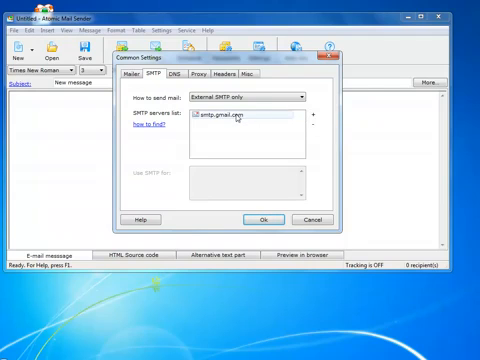
double_click(232, 122)
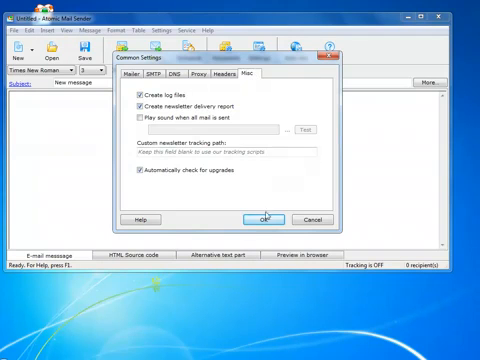
Confirm the Common Settings and return to the empty new message
click(264, 218)
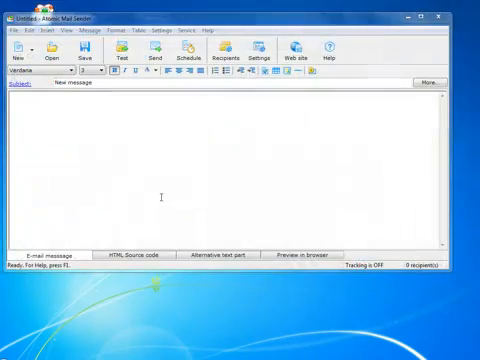
Look through the Format and Help menus before loading the newsletter template
click(12, 30)
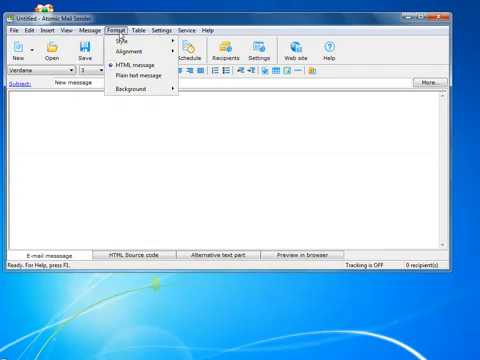
click(208, 30)
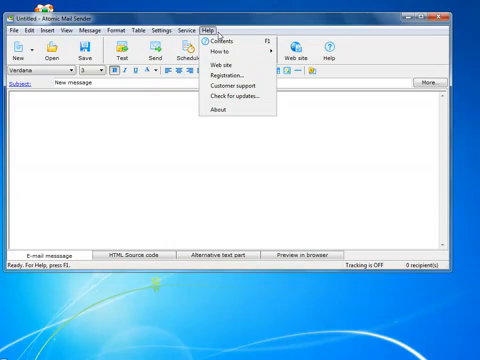
mouse_move(132, 122)
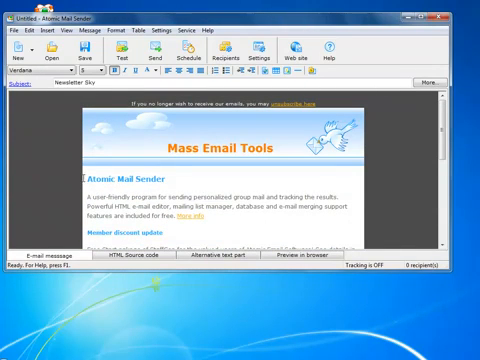
Replace the newsletter heading with 'Hello from Mass Email Tools'
text(Hello from Mass Email Tools)
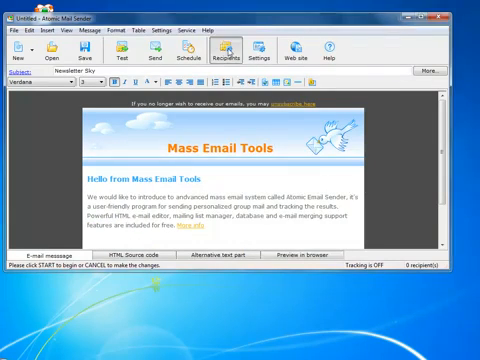
Send the newsletter to all recipients and let delivery complete
click(228, 52)
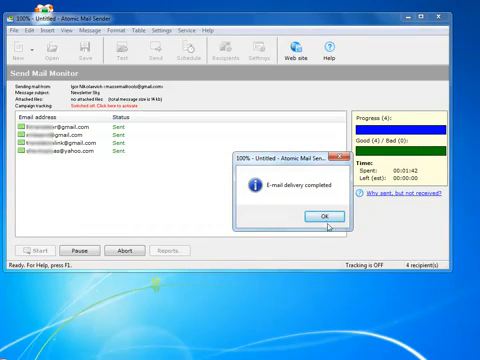
Acknowledge the completed delivery before checking the scheduled test project
click(320, 216)
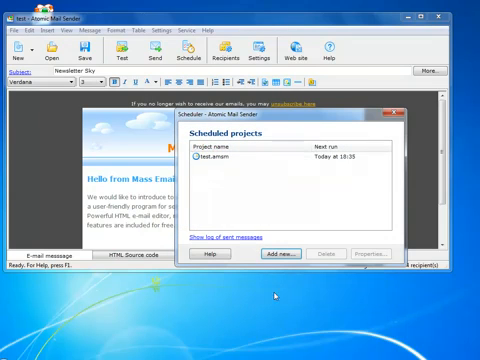
mouse_move(276, 294)
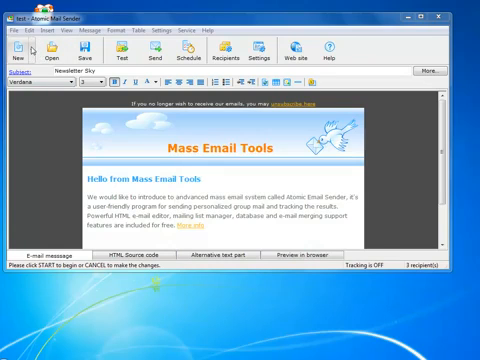
Send the newsletter a second time to the recipient list and acknowledge completion
click(20, 50)
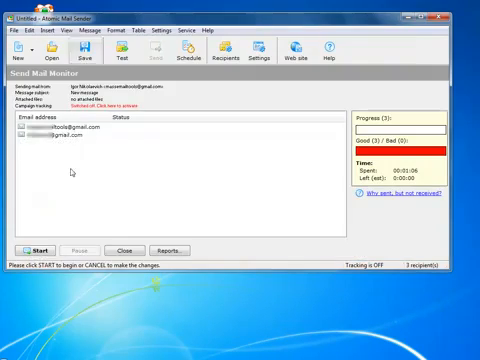
click(32, 248)
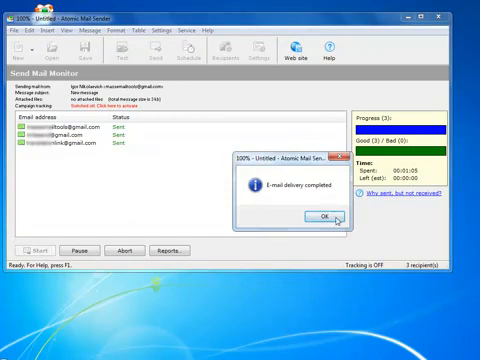
click(322, 218)
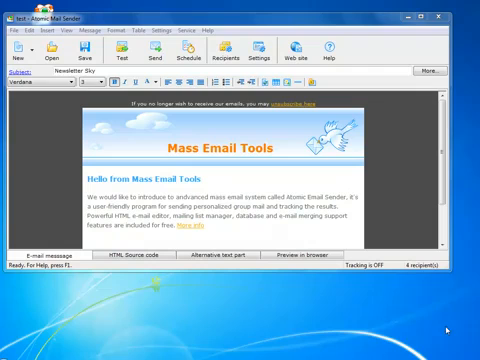
mouse_move(224, 52)
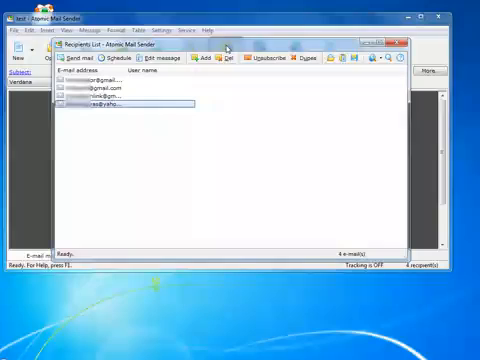
Launch the Atomic Unsubscriber wizard from the recipients window
click(264, 56)
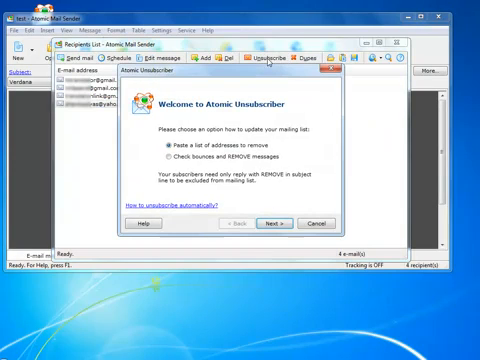